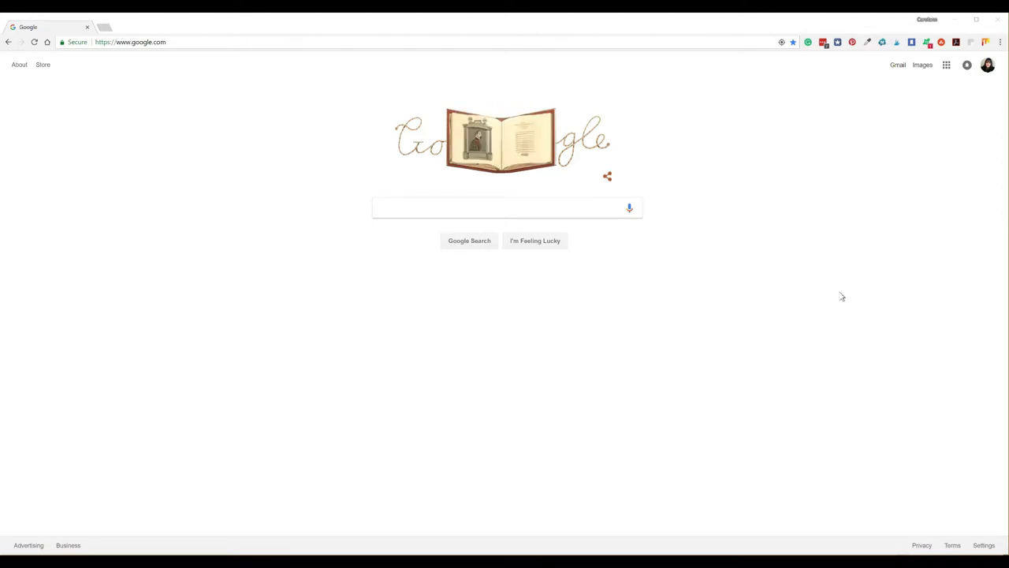
Step: Put Chrome into full-screen mode with F11 on the Google homepage
key(F11)
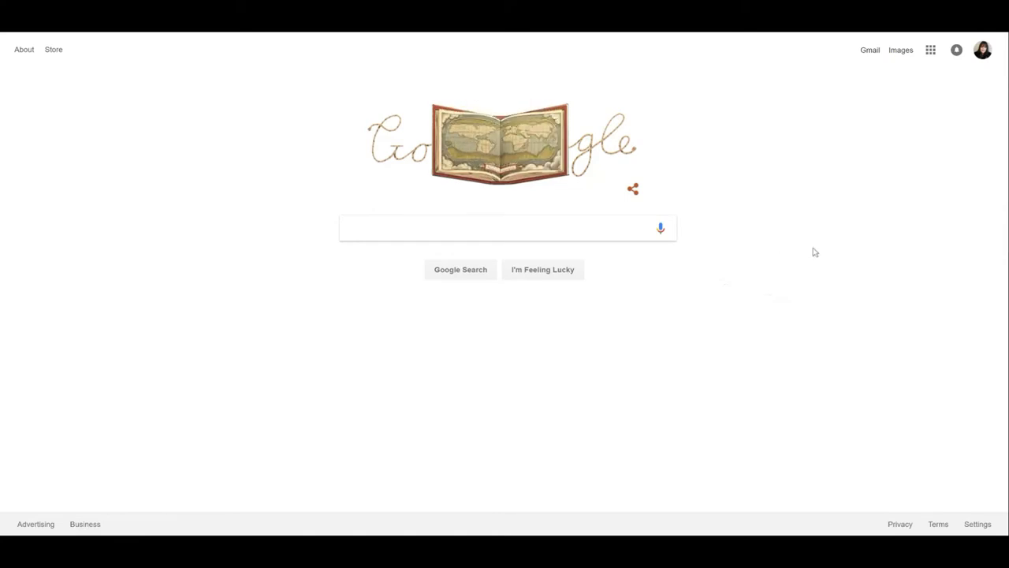
mouse_move(804, 224)
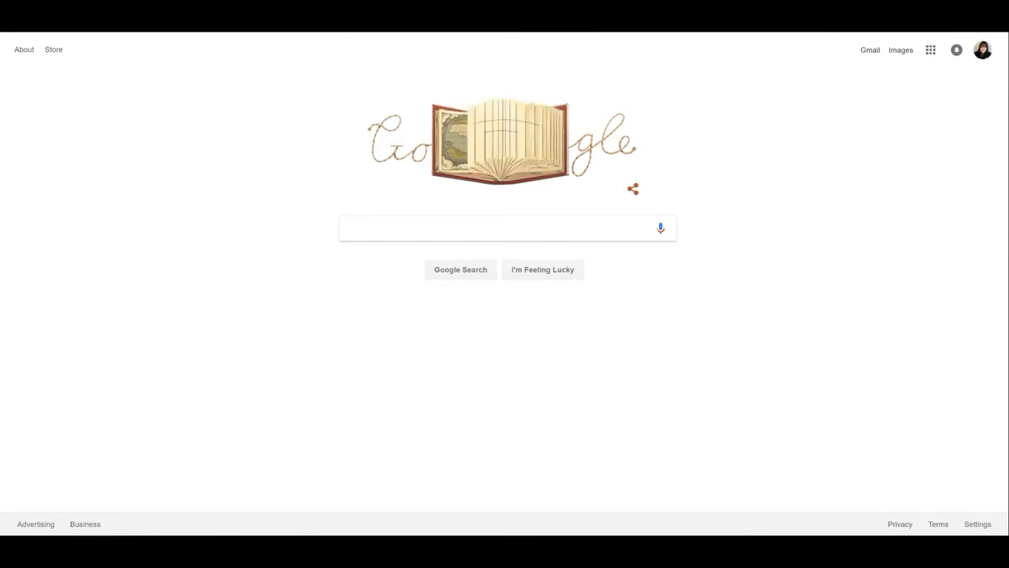
mouse_move(969, 49)
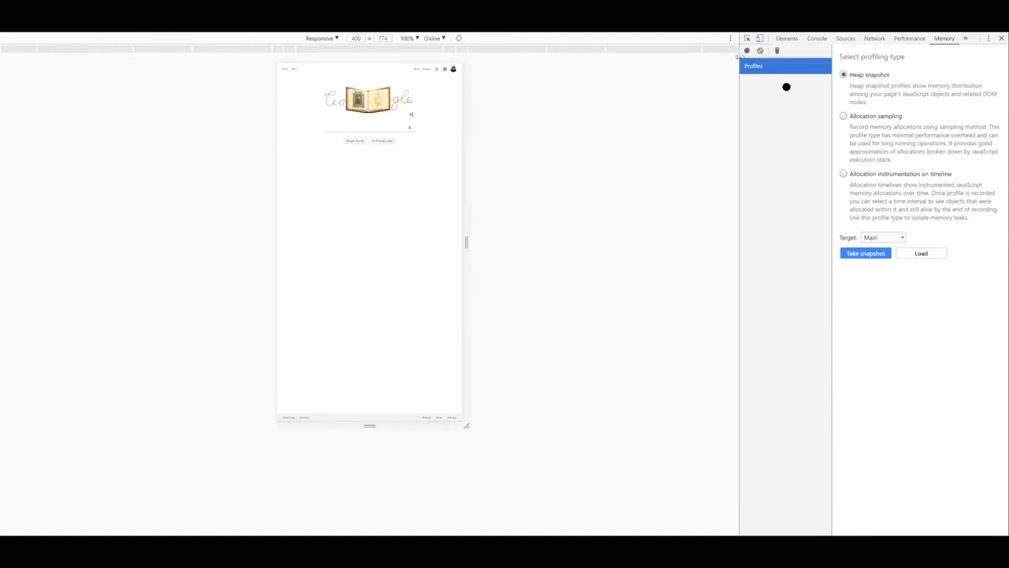
mouse_move(746, 37)
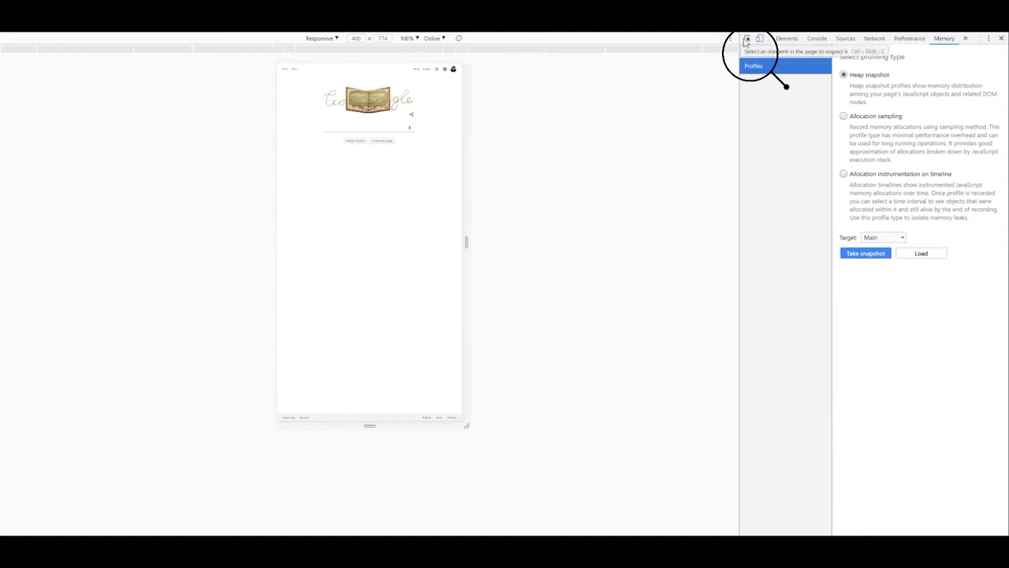
mouse_move(759, 38)
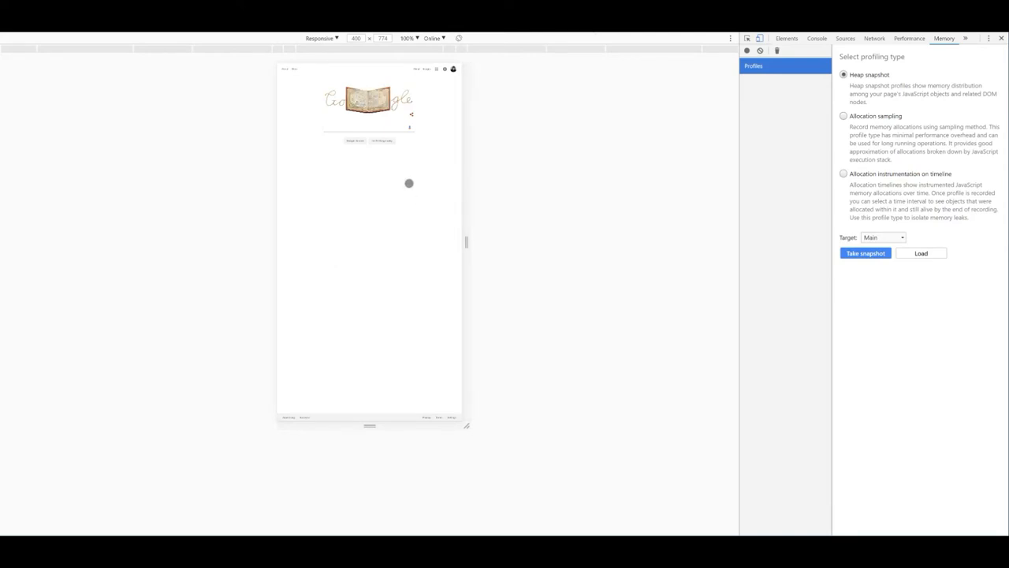
mouse_move(700, 93)
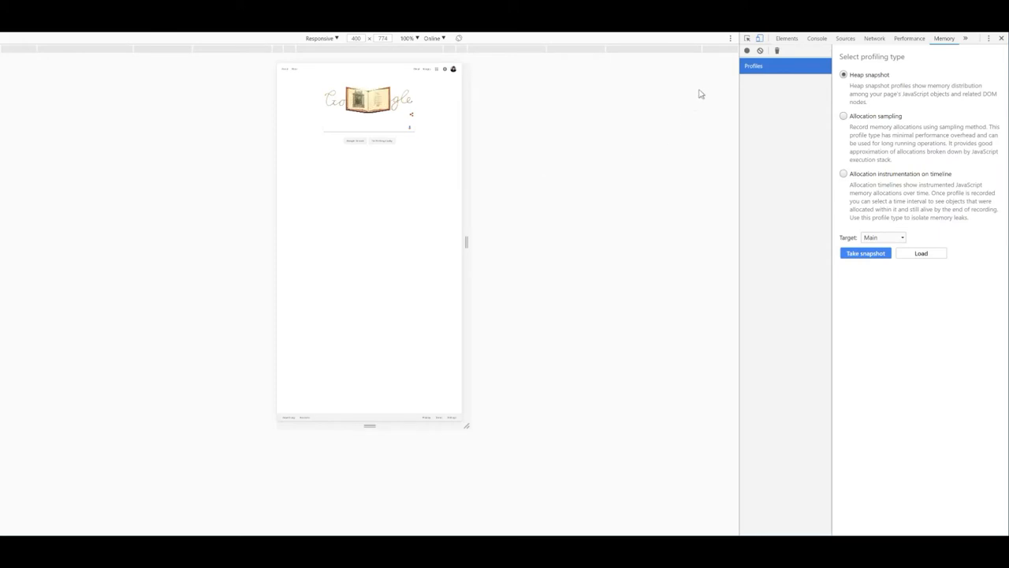
mouse_move(747, 38)
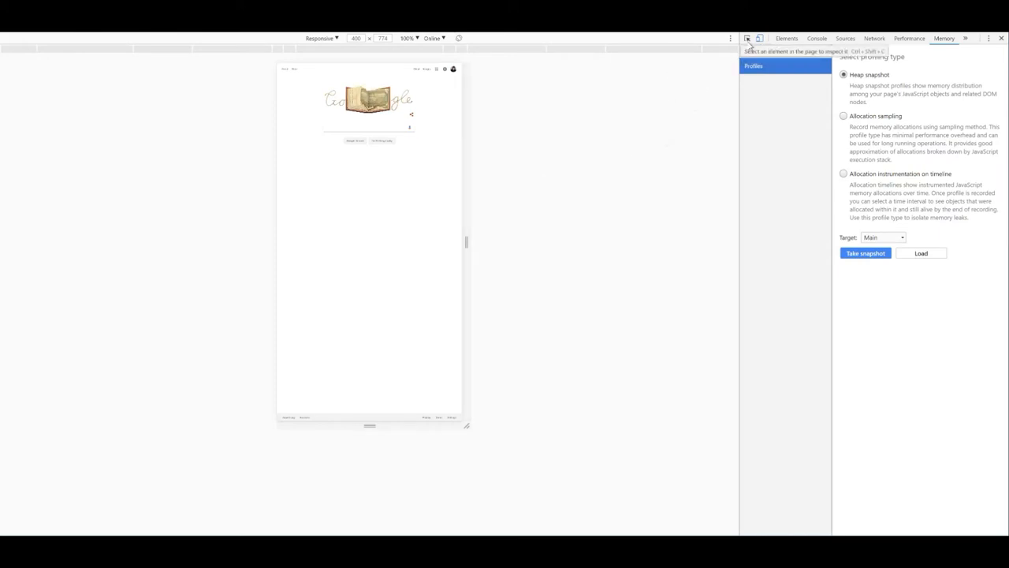
Step: Turn on DevTools' inspect tool and device toolbar to get a mobile-sized viewport
click(757, 38)
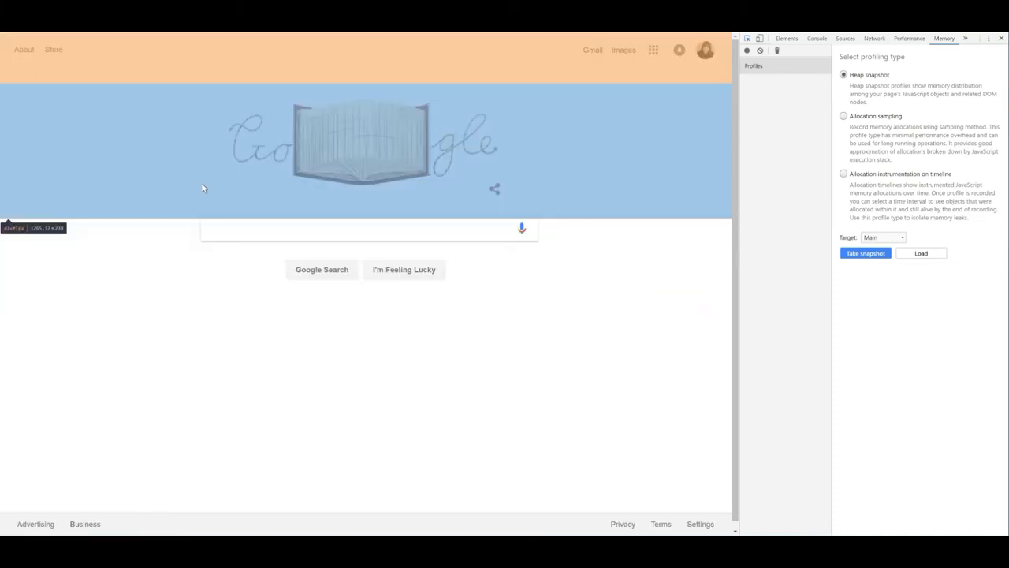
mouse_move(759, 39)
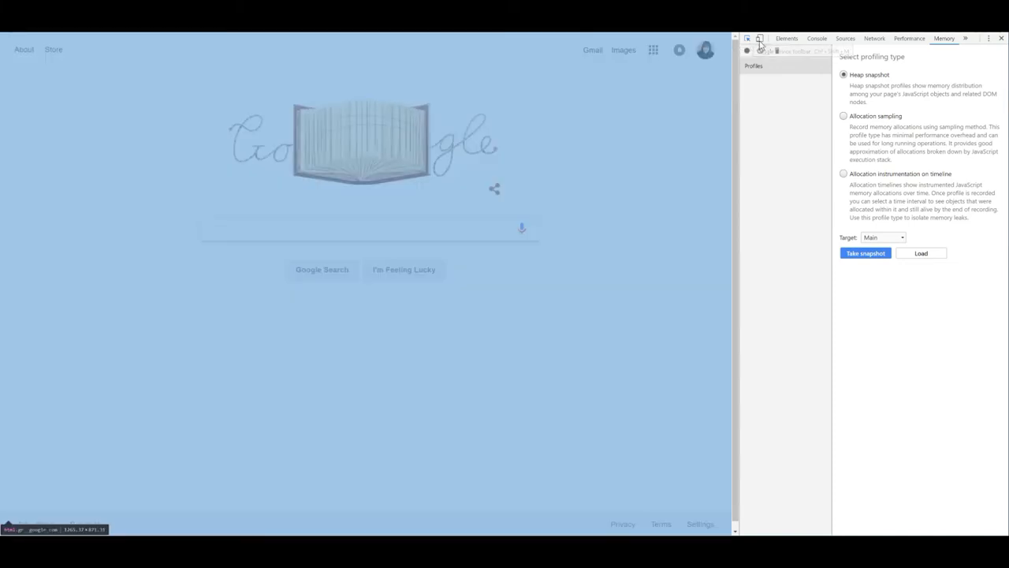
click(759, 38)
text(ins)
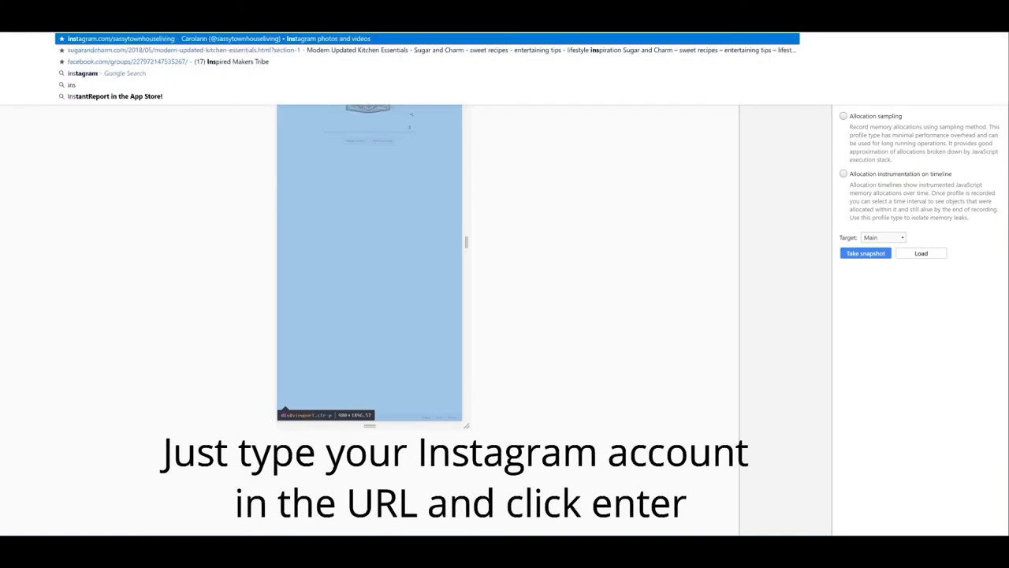
Step: Load Instagram in mobile view, go to the home feed and start a new post
key(Return)
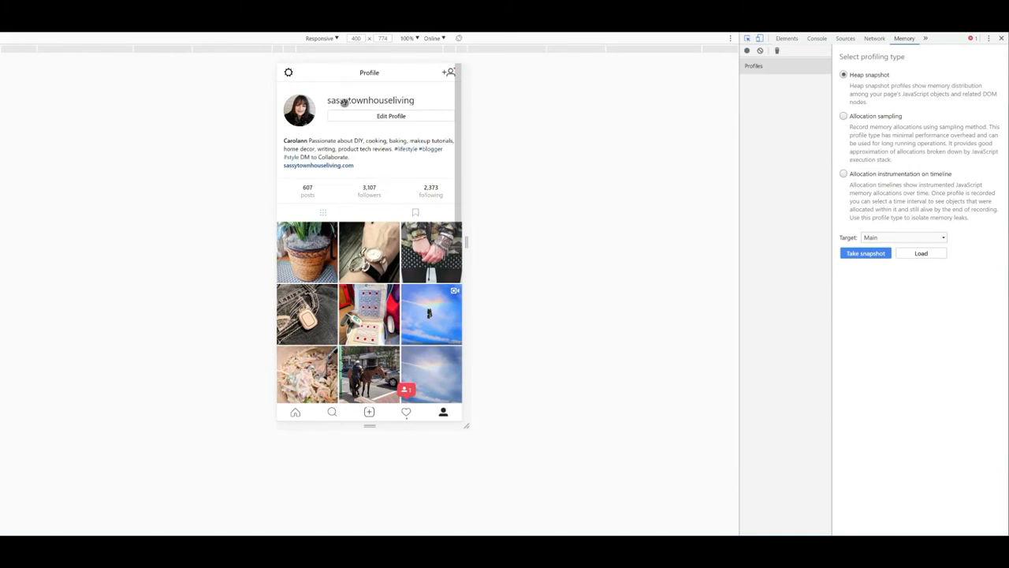
mouse_move(423, 269)
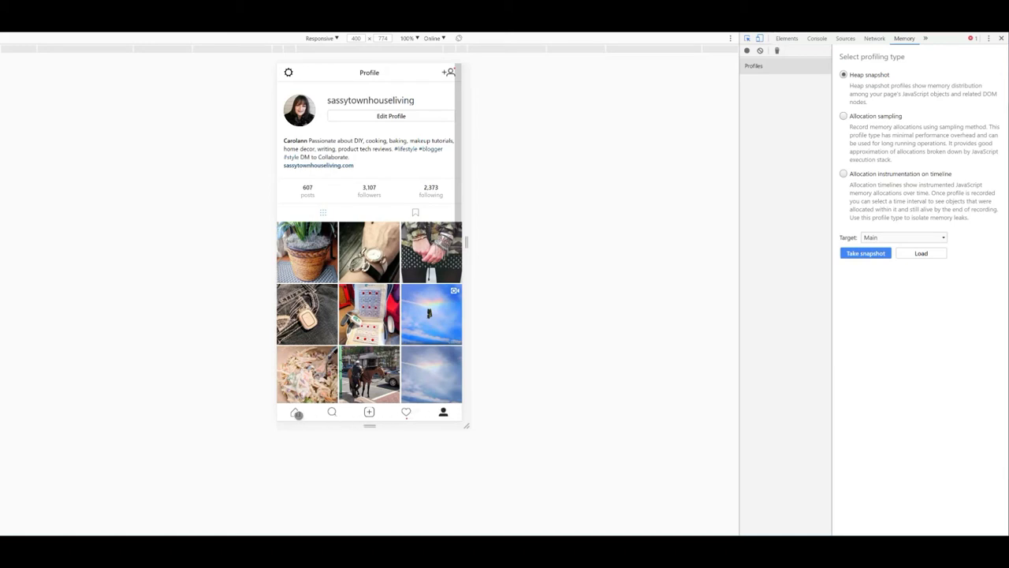
click(296, 412)
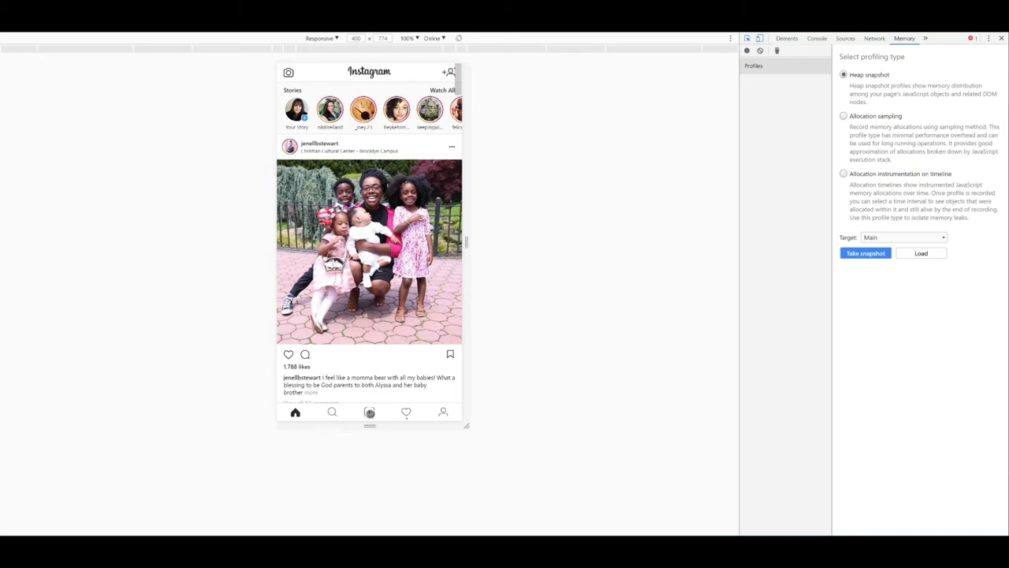
click(443, 412)
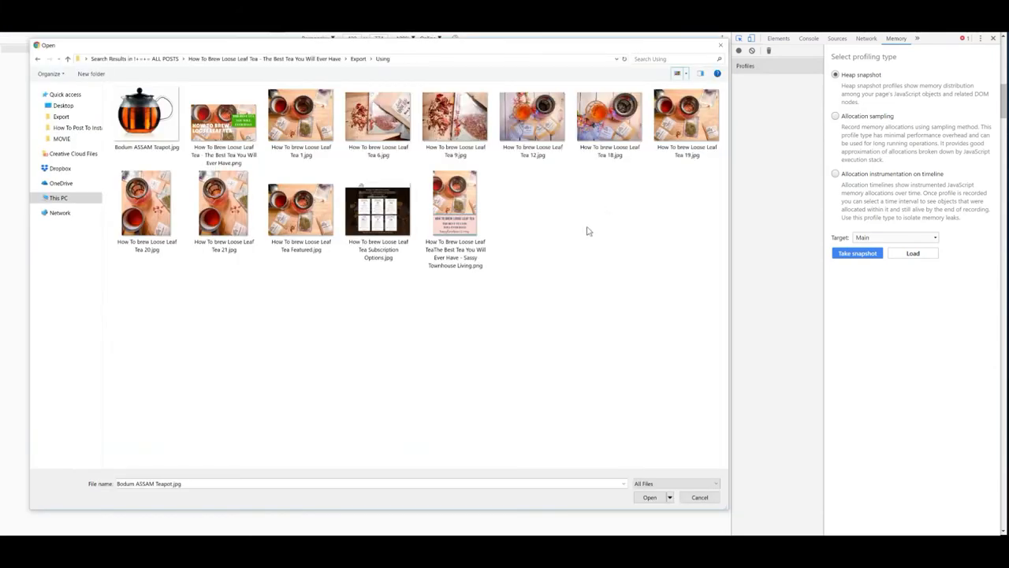
Step: Load 'How To brew Loose Leaf Tea 19.jpg' into the new Instagram post
click(686, 118)
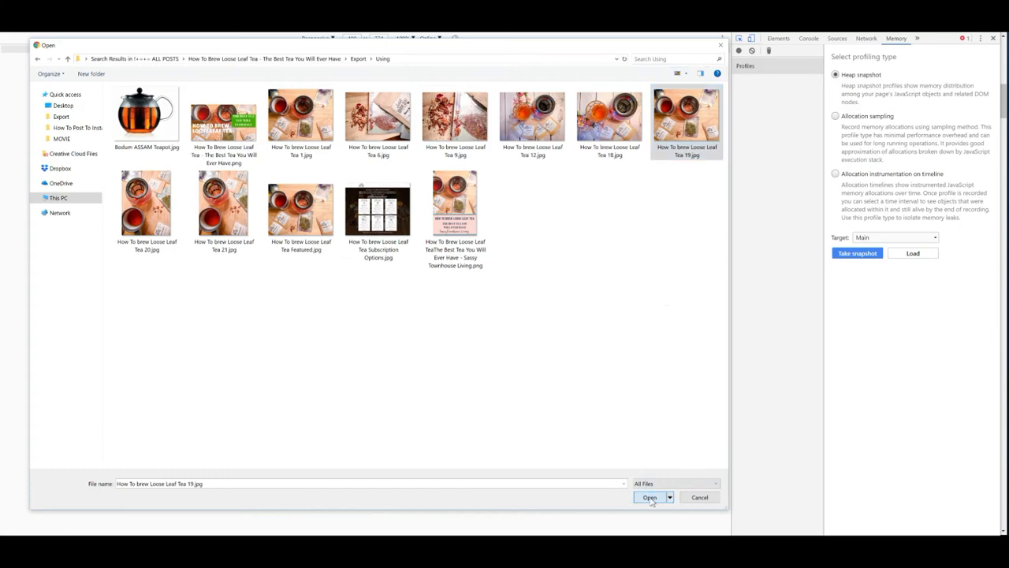
click(649, 497)
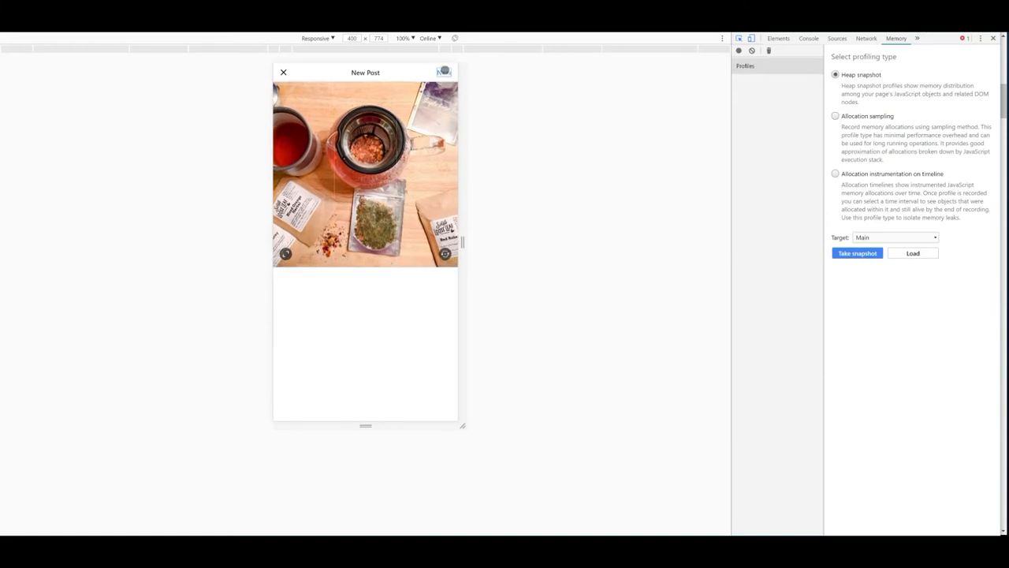
Step: Caption the post 'love for a good cup of tea as I do for coffee…' with link and hashtags
click(443, 72)
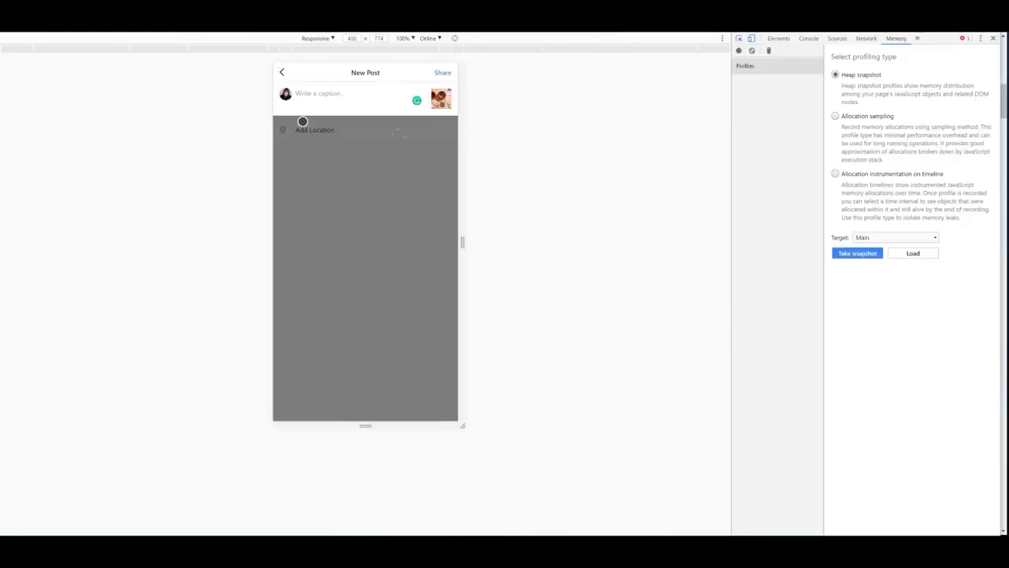
text(love for a good cup of tea as I do for coffee and when it comes to drinking tea, brewing loose leaf tea is the only way to go.)
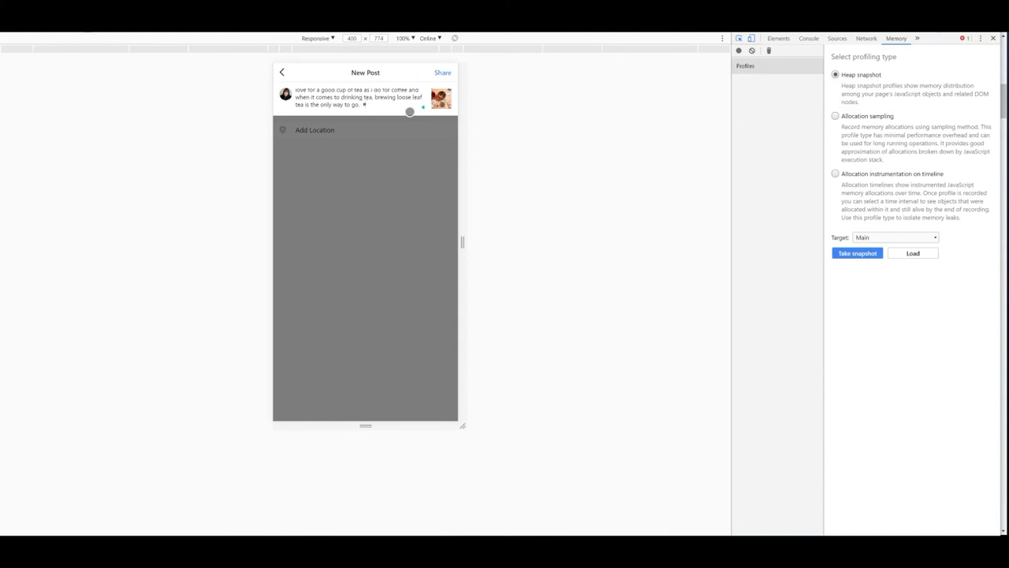
text(tea)
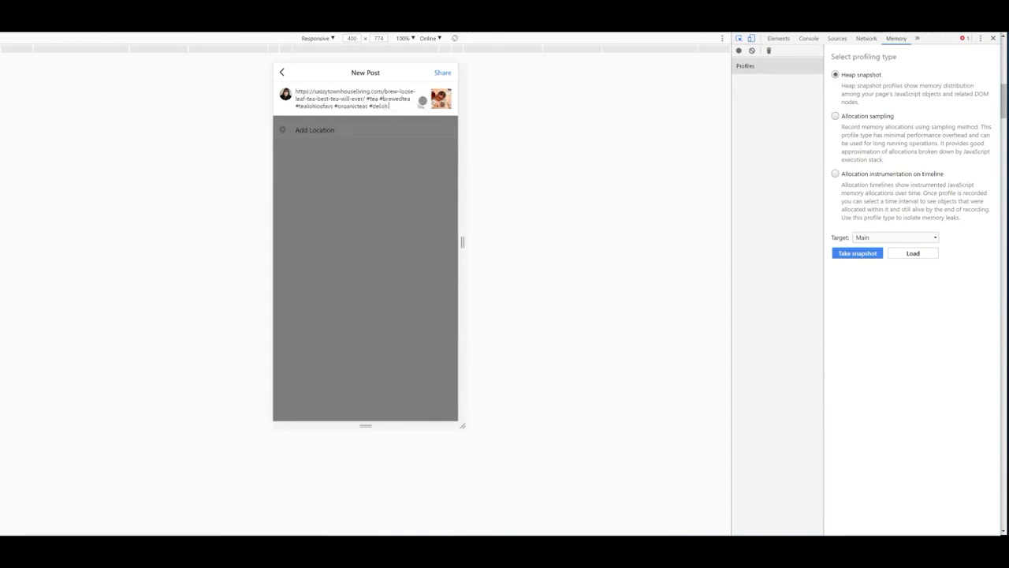
Step: Share the tea post, then open it from the profile grid to verify it
click(442, 73)
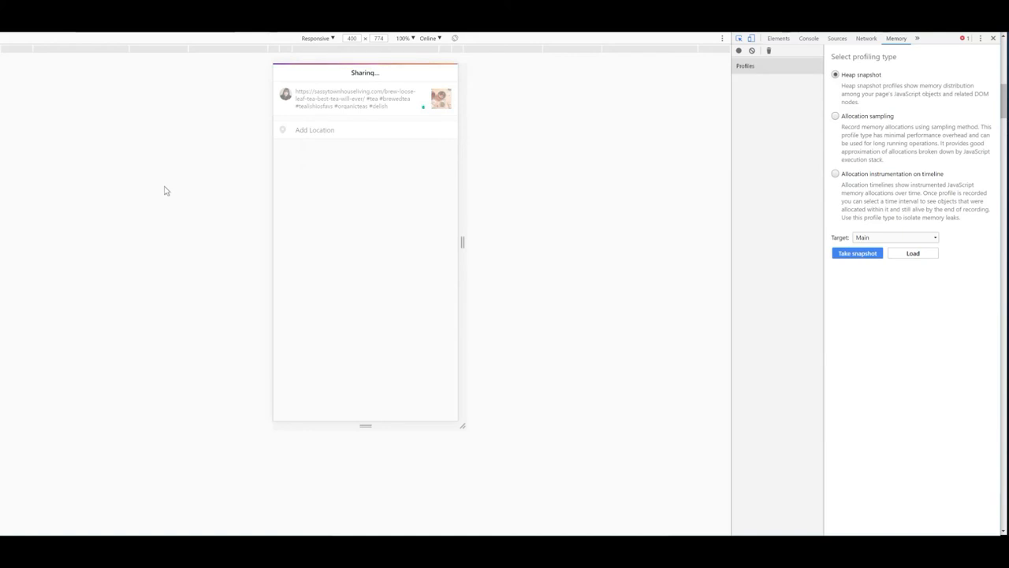
mouse_move(196, 195)
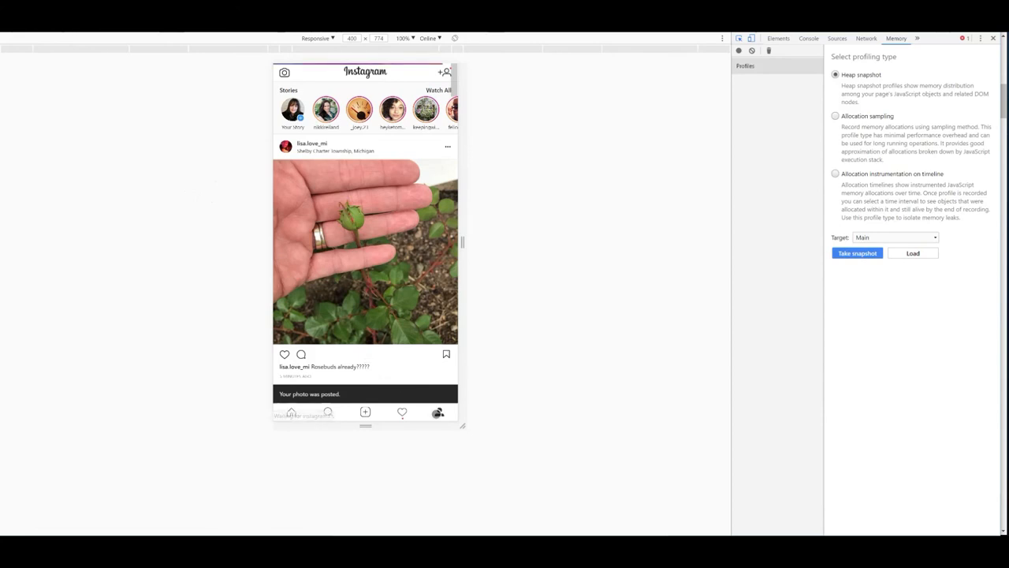
click(438, 412)
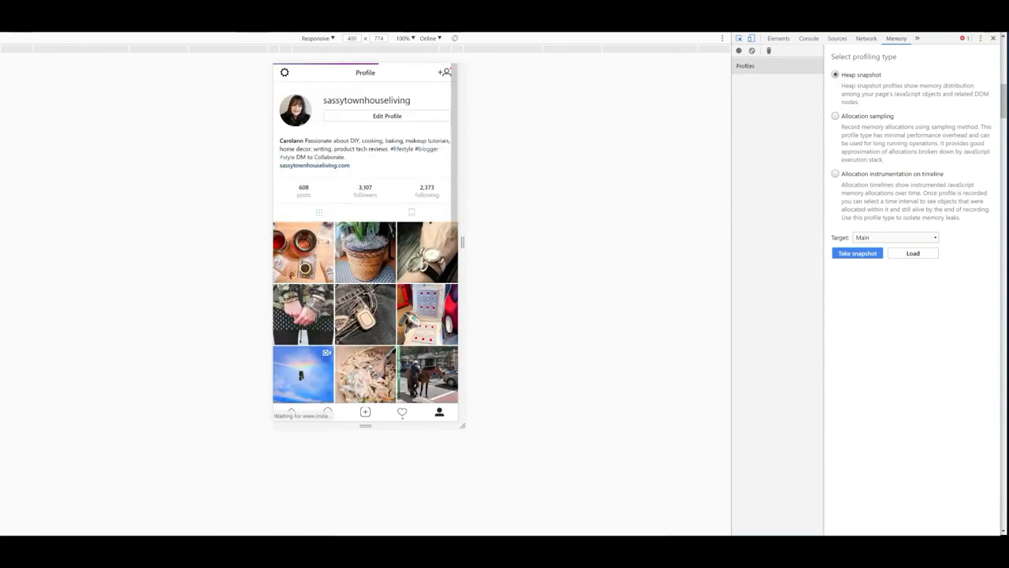
click(303, 252)
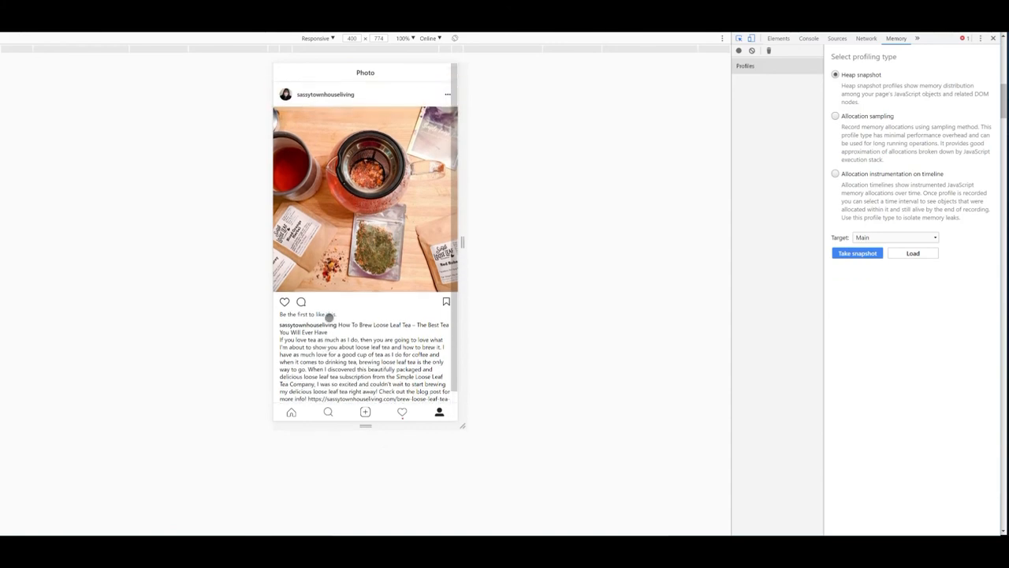
click(439, 411)
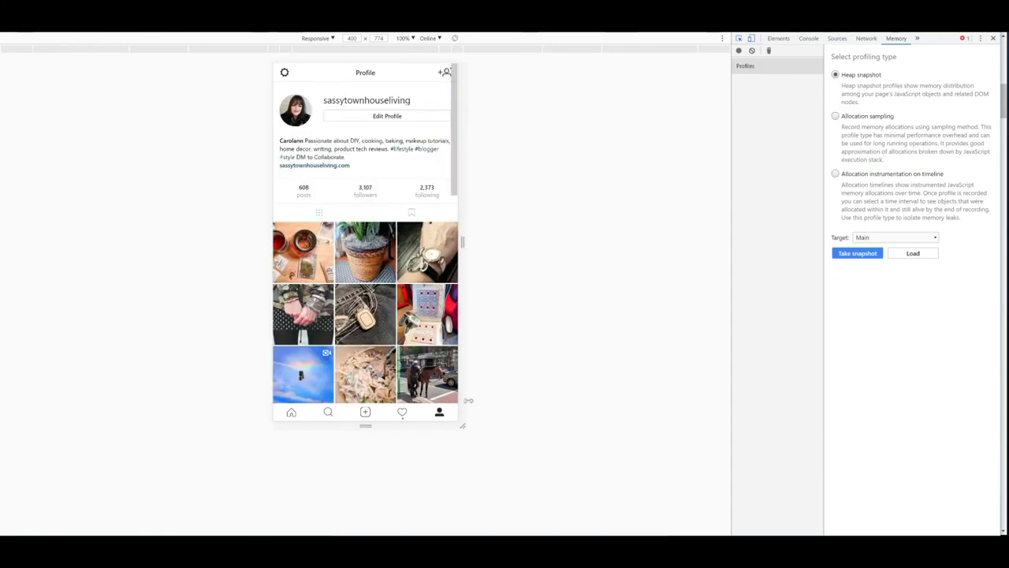
mouse_move(509, 205)
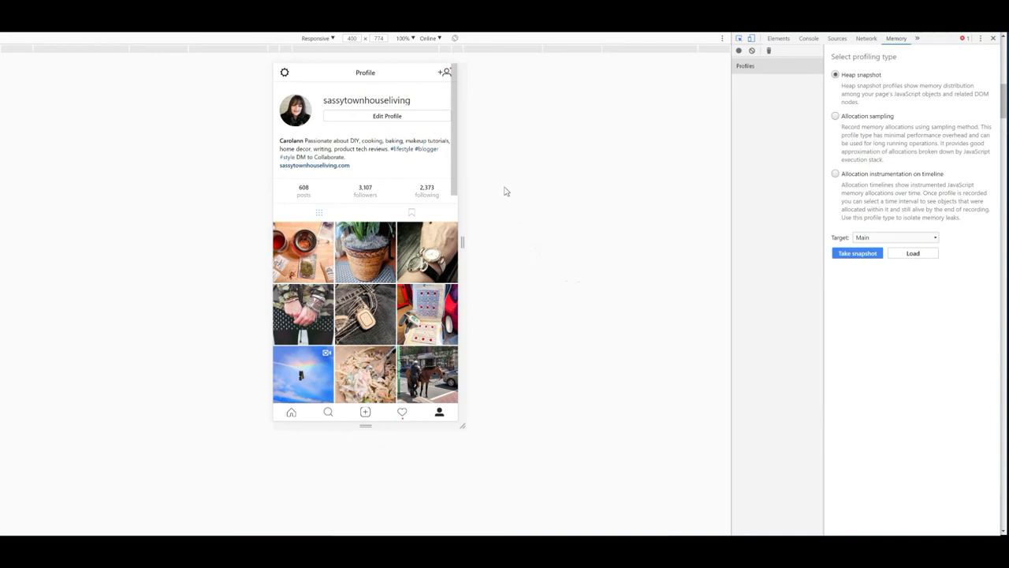
mouse_move(488, 181)
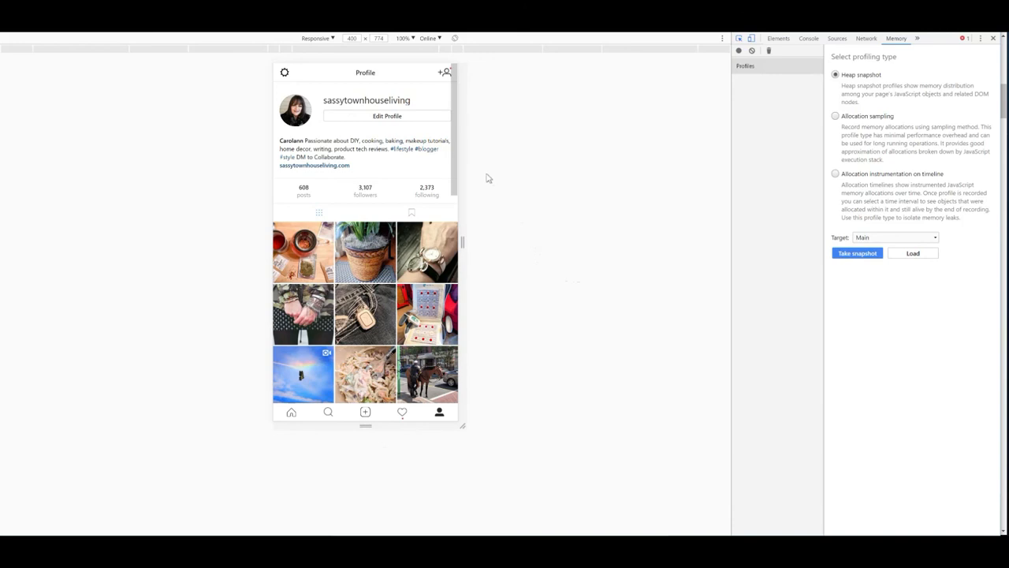
mouse_move(516, 208)
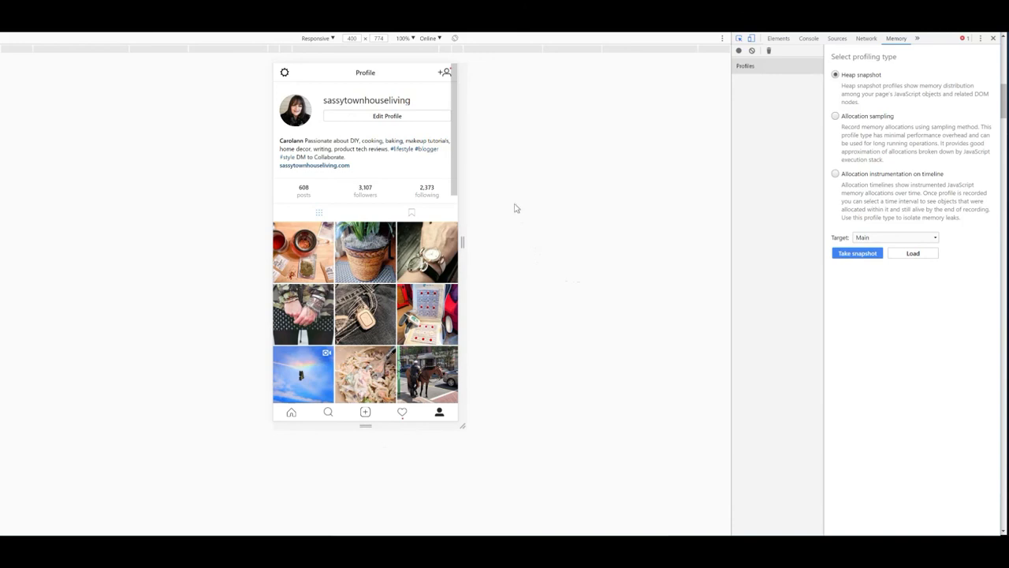